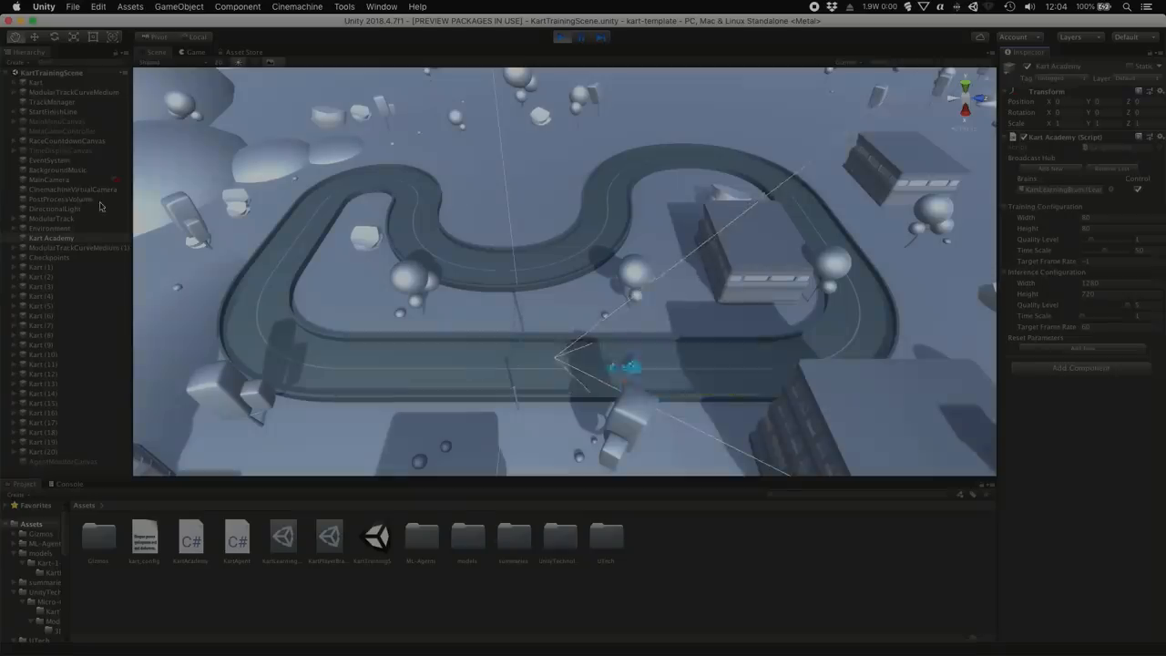
- Select the Kart object and scroll through its agent settings in the Inspector
{"action": "left_click", "coordinate": [36, 82]}
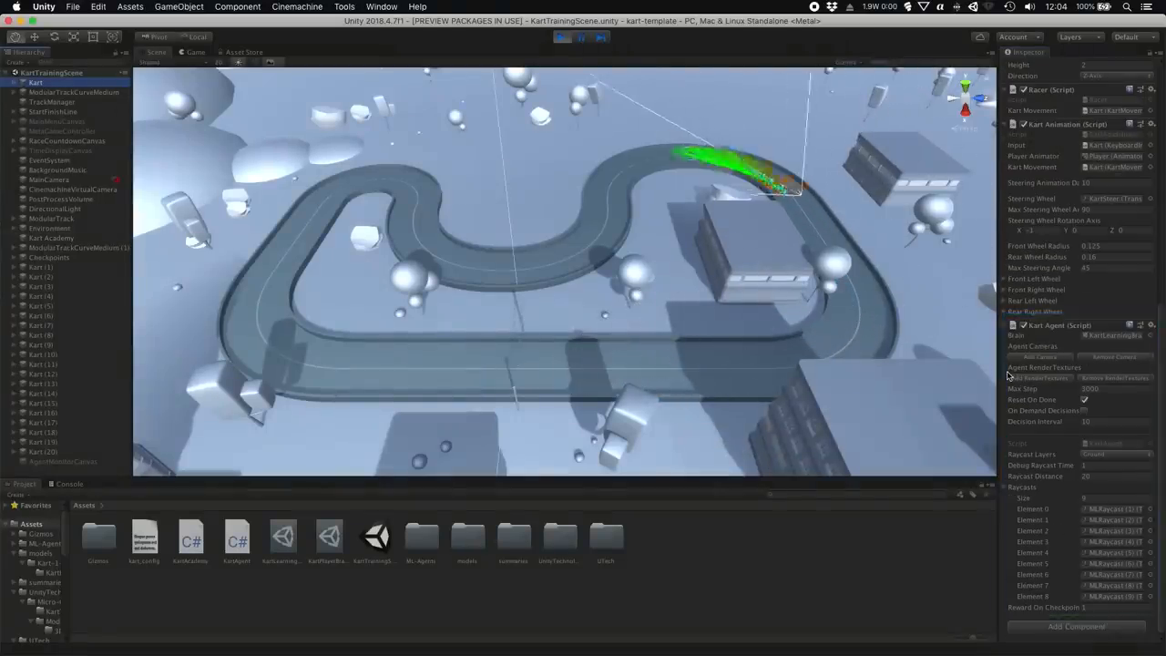
{"action": "left_click", "coordinate": [36, 82]}
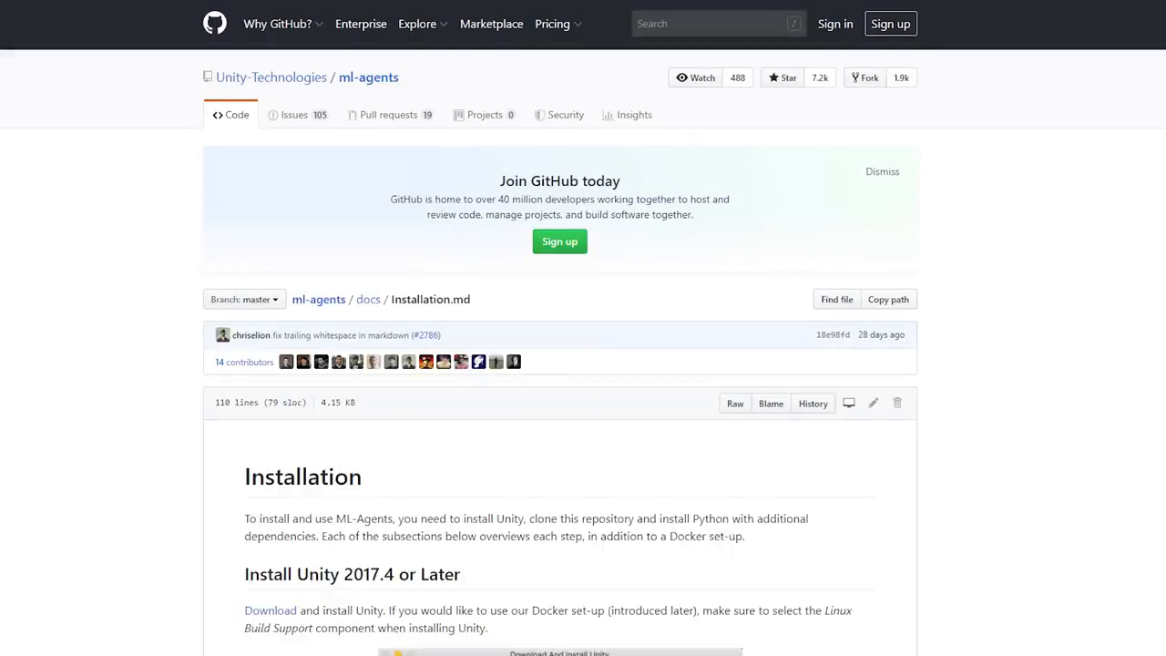
{"action": "scroll", "scroll_direction": "down", "scroll_amount": 3}
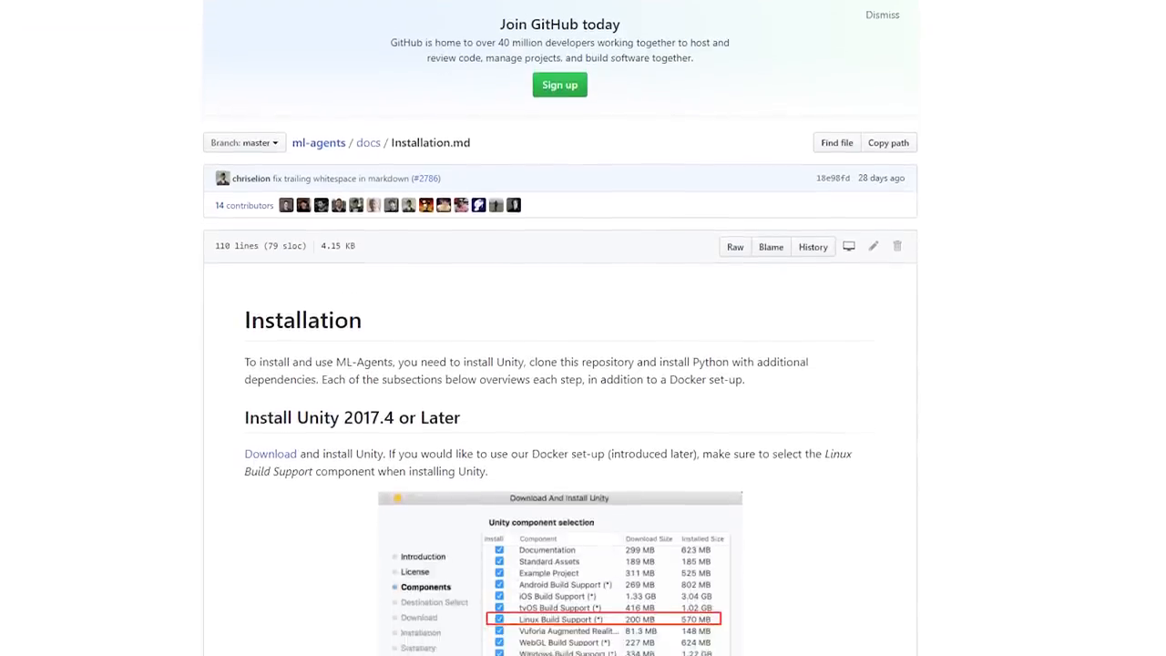
{"action": "scroll", "scroll_direction": "down", "scroll_amount": 3}
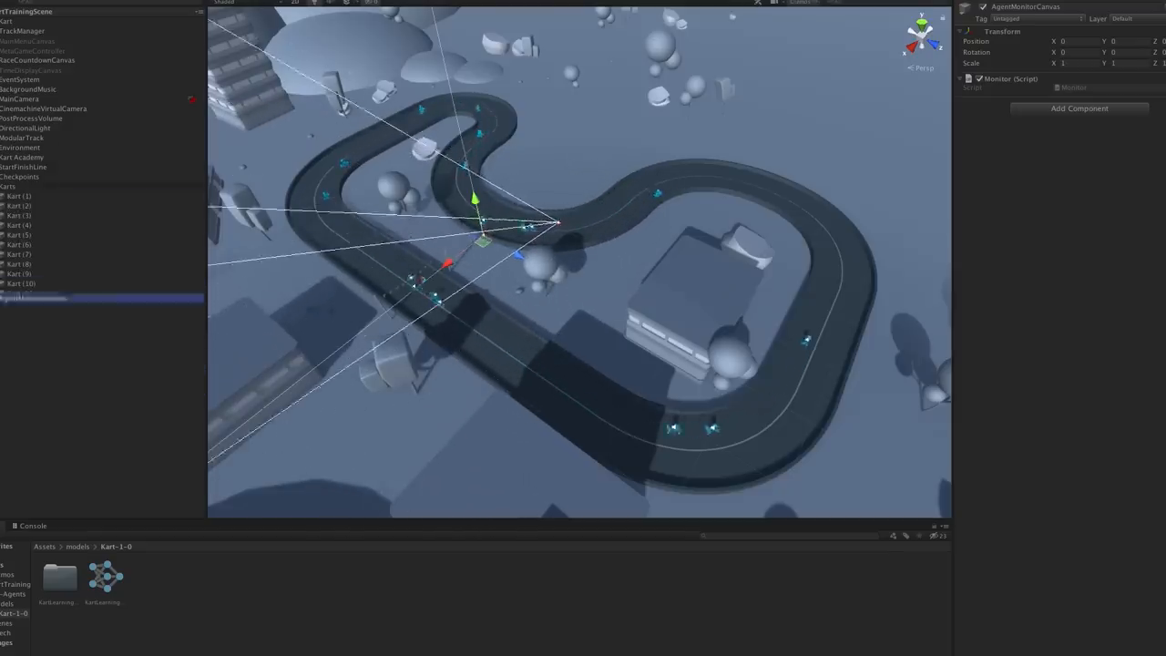
- Select Kart (1) in the Hierarchy and inspect its components
{"action": "left_click", "coordinate": [18, 196]}
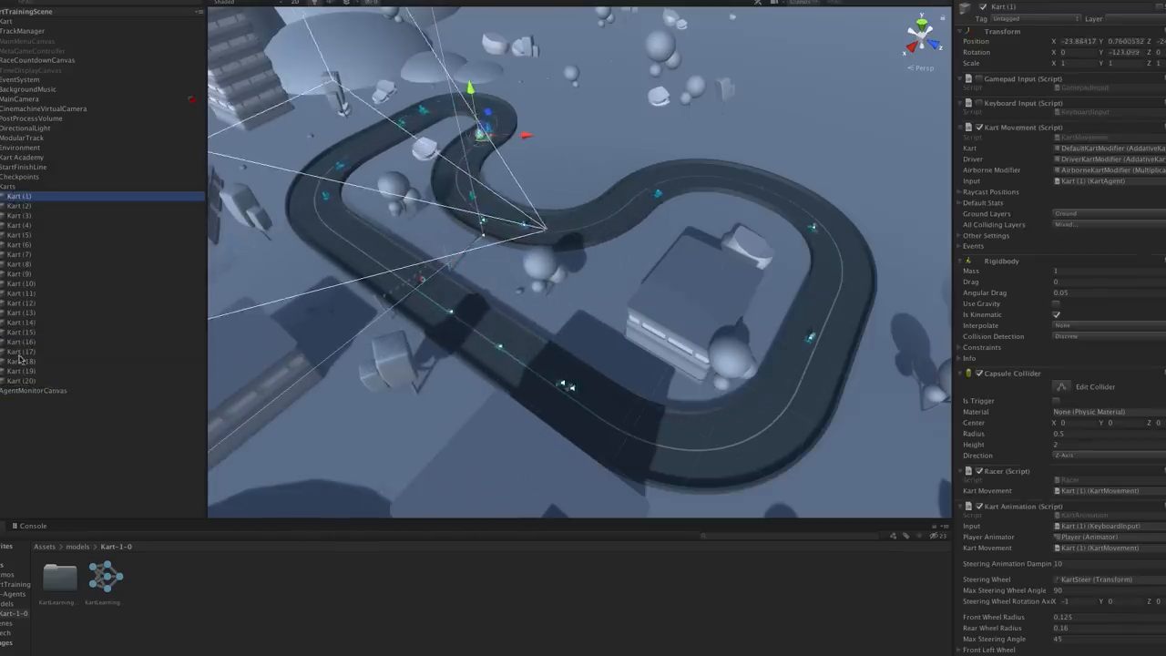
{"action": "left_click", "coordinate": [20, 380]}
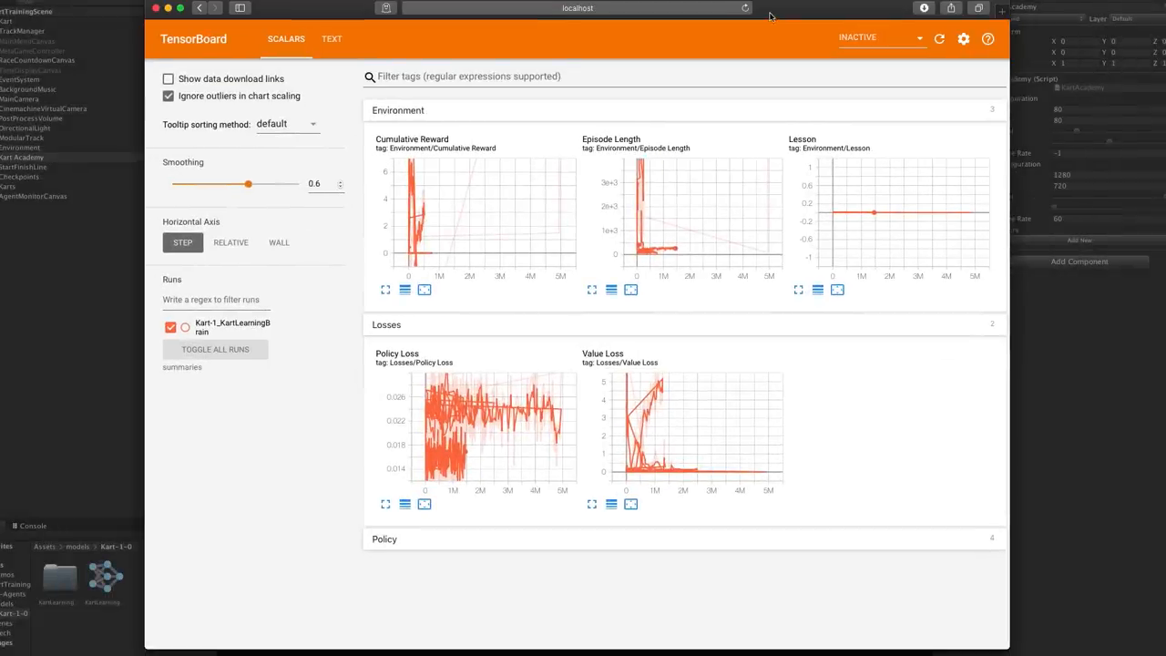
{"action": "mouse_move", "coordinate": [832, 404]}
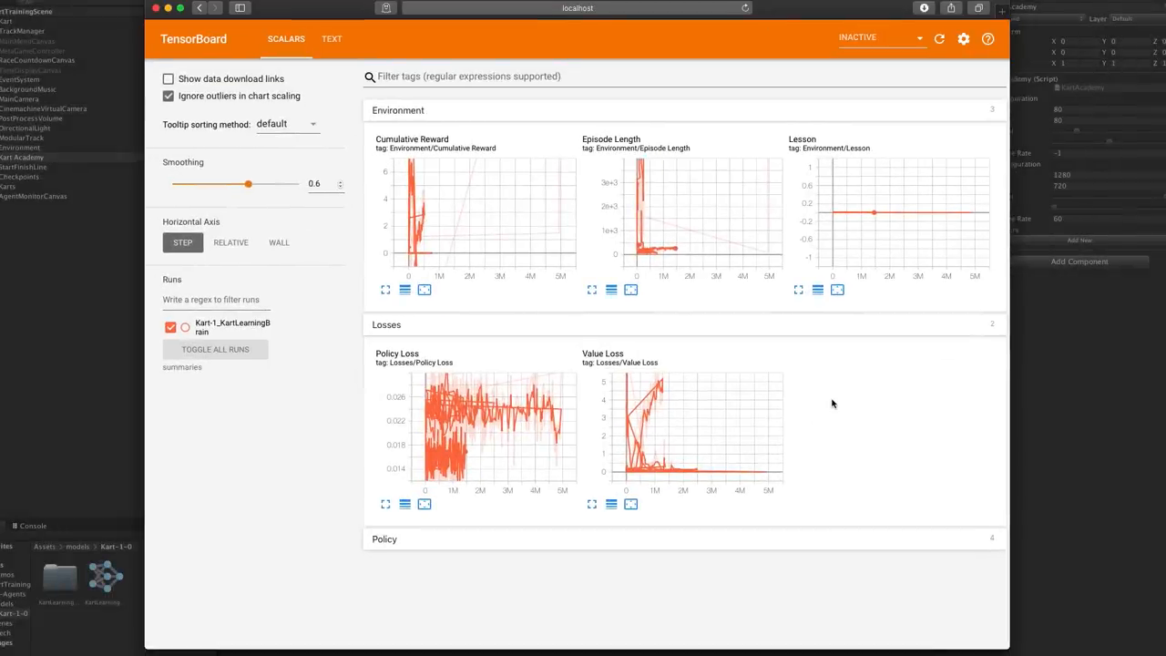
{"action": "mouse_move", "coordinate": [837, 369]}
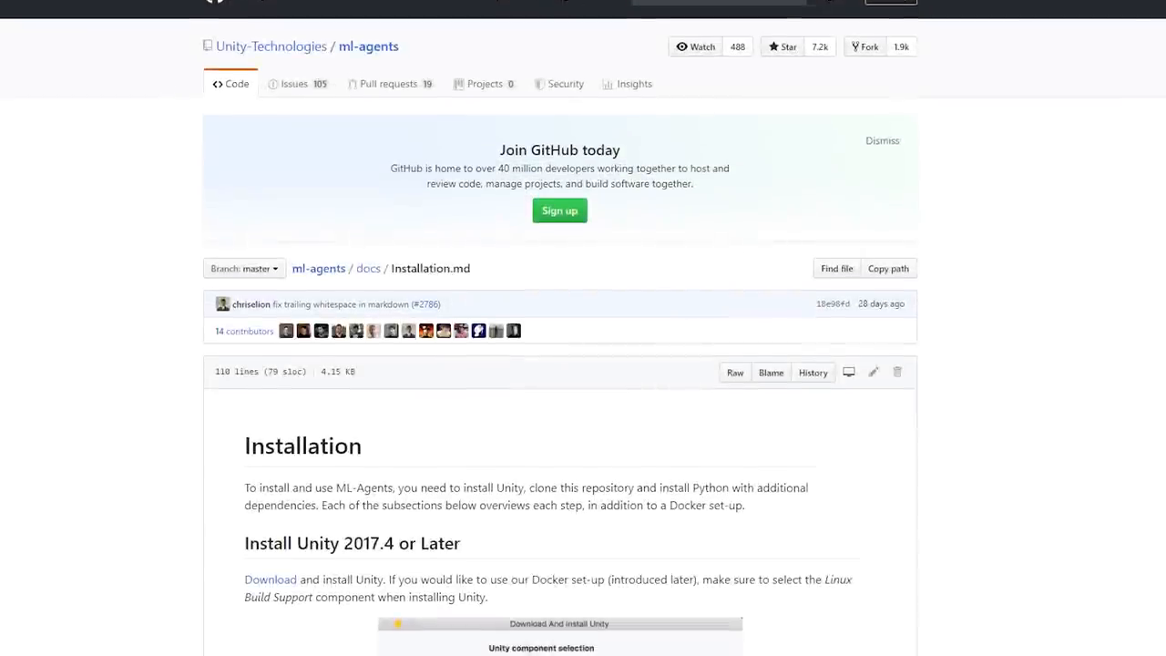
- Scroll Installation.md down to Environment Setup and cloning the ML-Agents repository
{"action": "scroll", "scroll_direction": "down", "scroll_amount": 3}
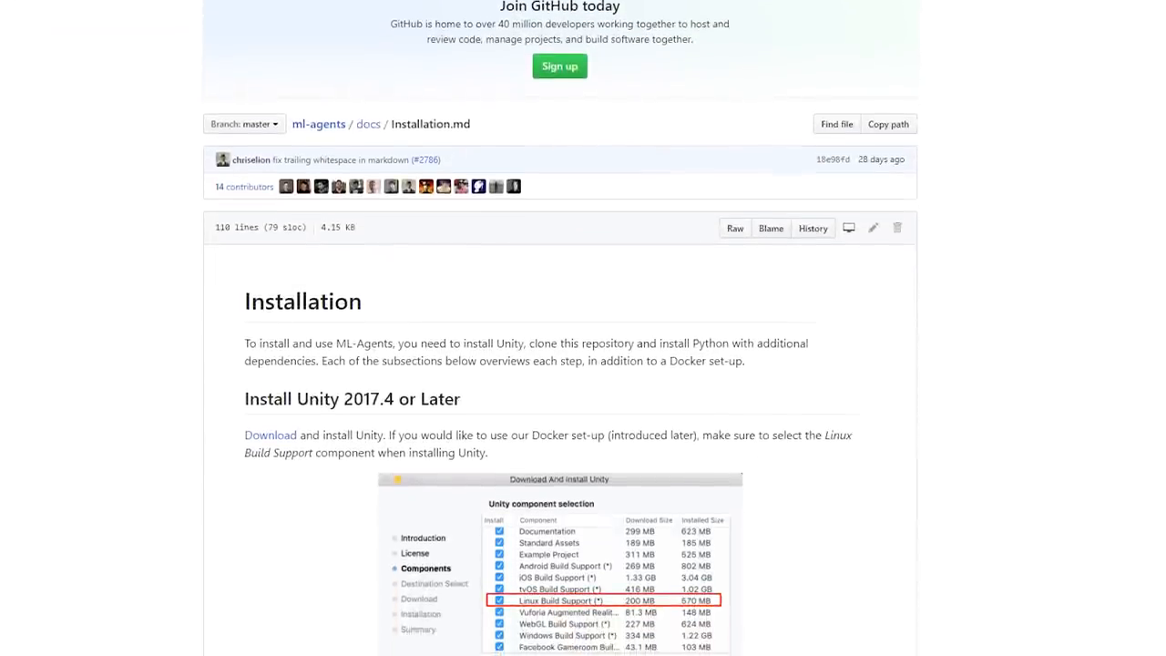
{"action": "scroll", "scroll_direction": "down", "scroll_amount": 3}
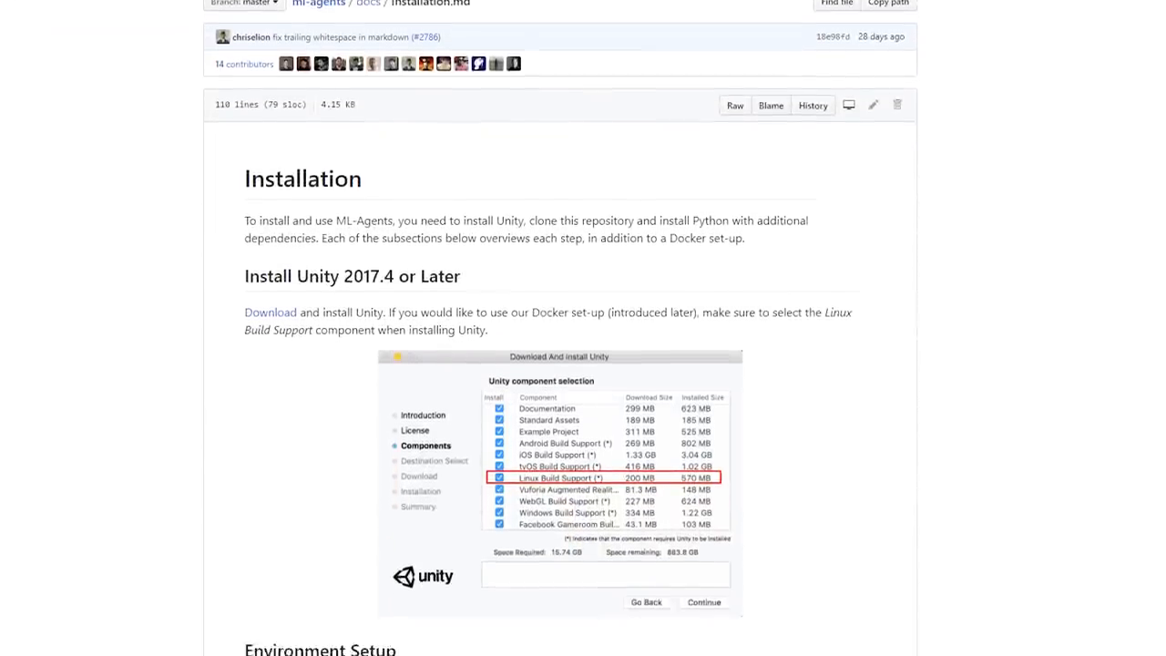
{"action": "scroll", "scroll_direction": "down", "scroll_amount": 3}
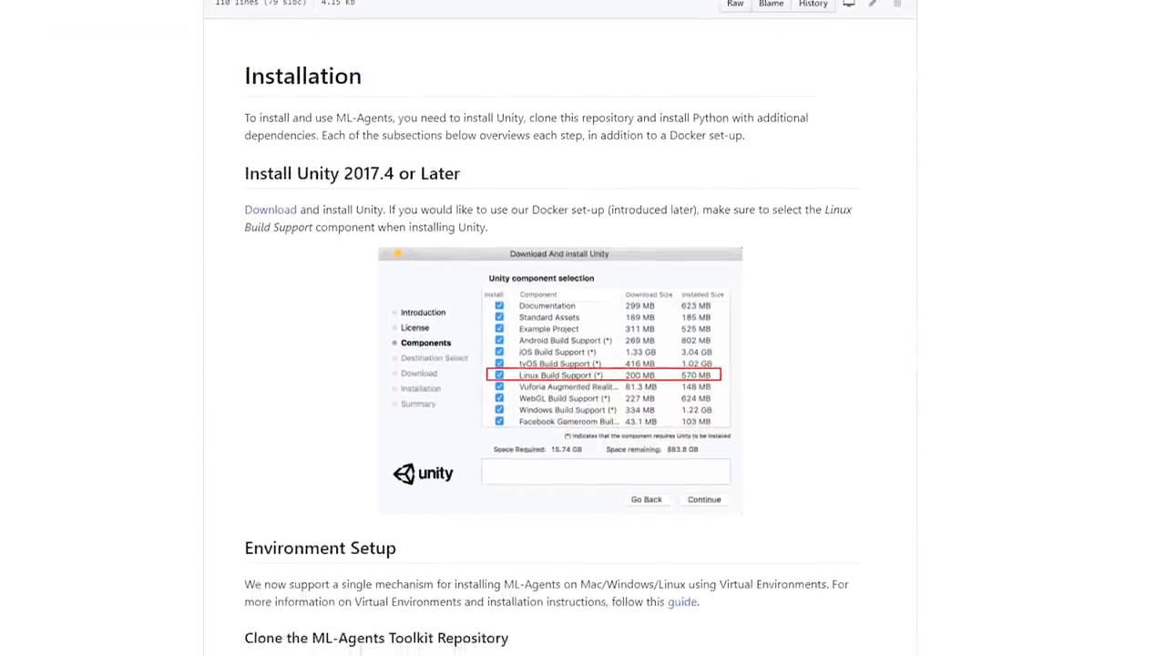
{"action": "scroll", "scroll_direction": "down", "scroll_amount": 3}
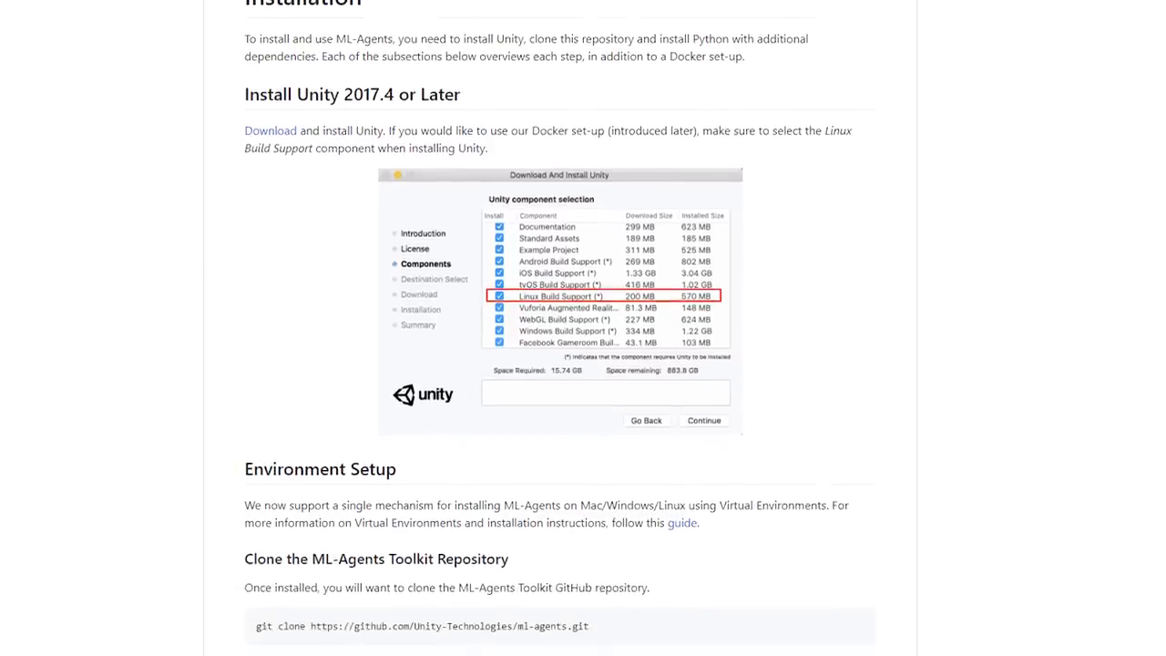